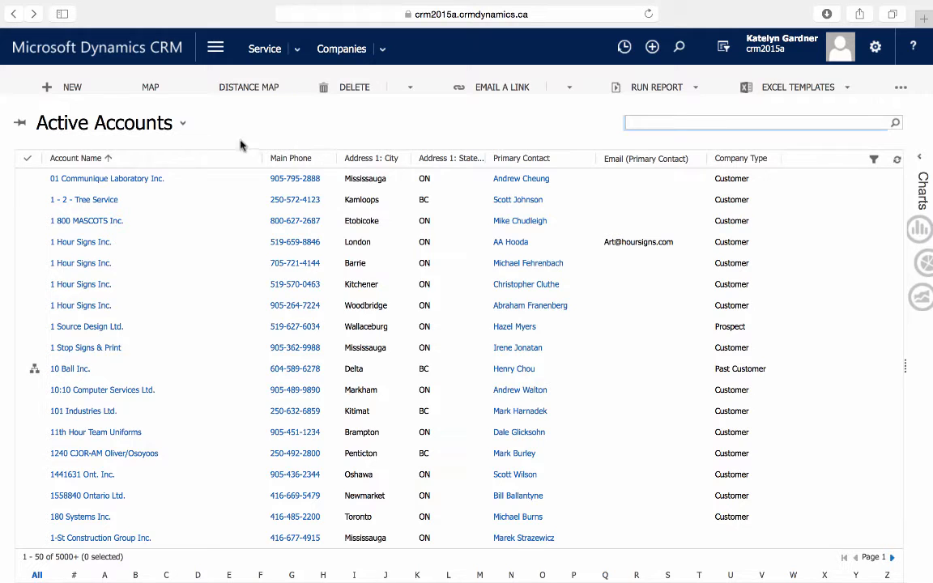
Open the 01 Communique Laboratory Inc. account and begin starting a dialog process for it
{"action": "left_click", "coordinate": [107, 179]}
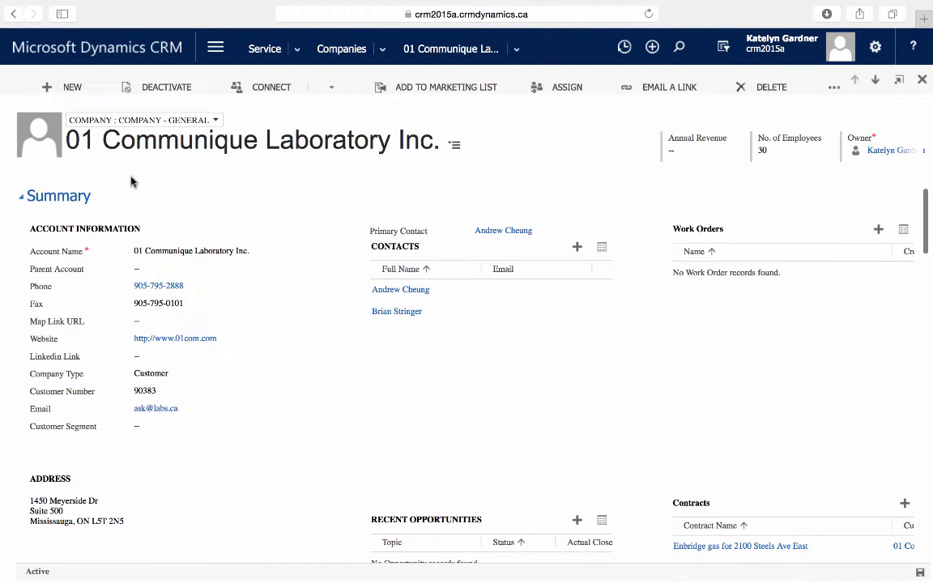
{"action": "mouse_move", "coordinate": [649, 178]}
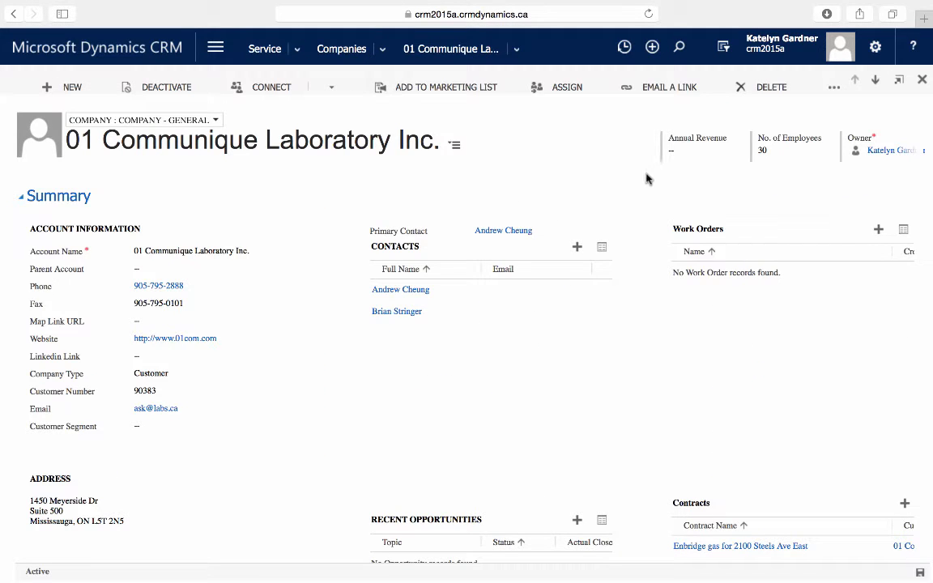
{"action": "left_click", "coordinate": [832, 87]}
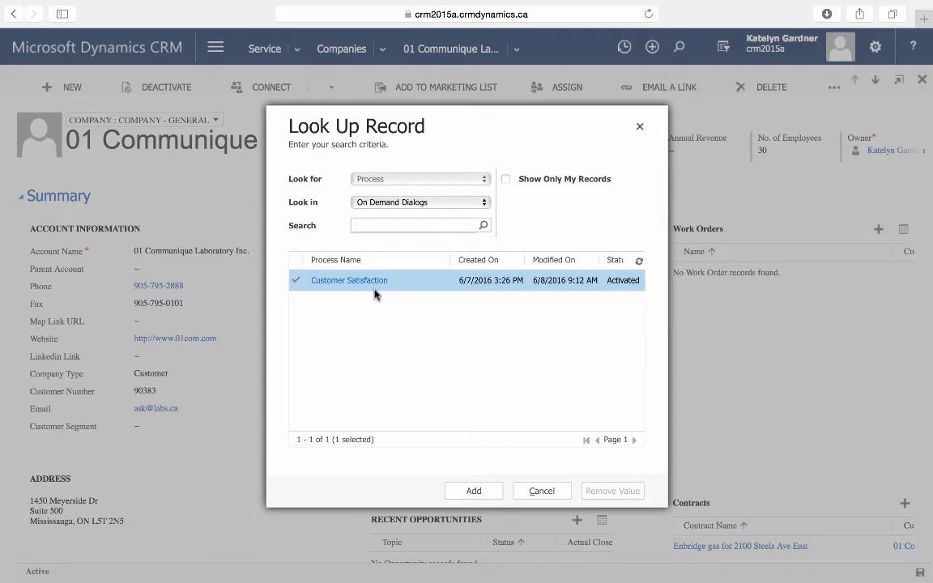
{"action": "mouse_move", "coordinate": [490, 478]}
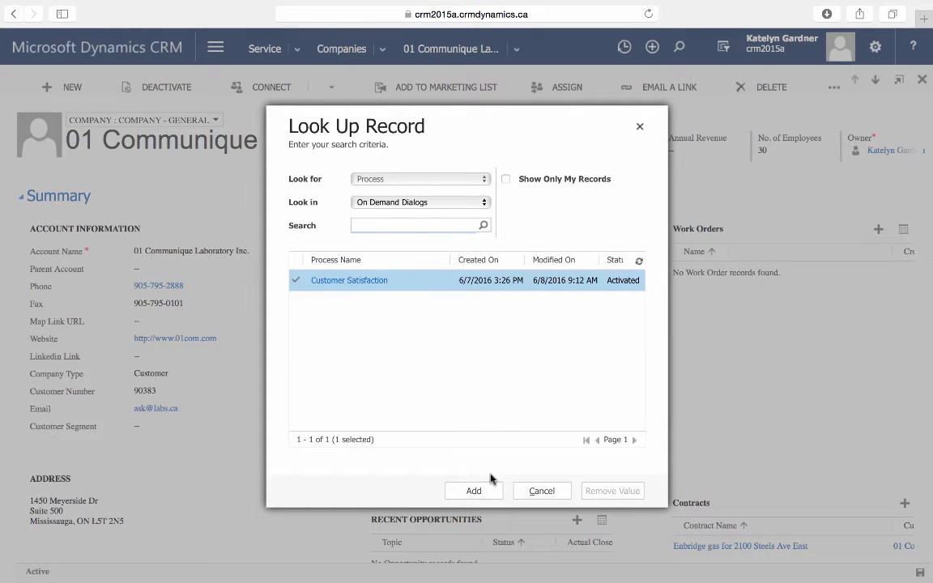
Launch the Customer Satisfaction dialog, reaching its welcome page
{"action": "left_click", "coordinate": [473, 490]}
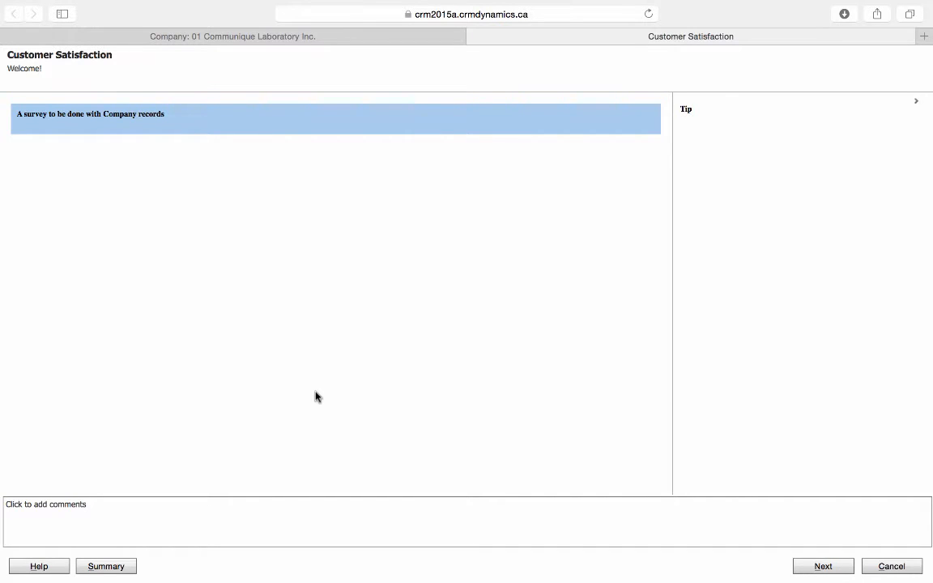
{"action": "mouse_move", "coordinate": [841, 531]}
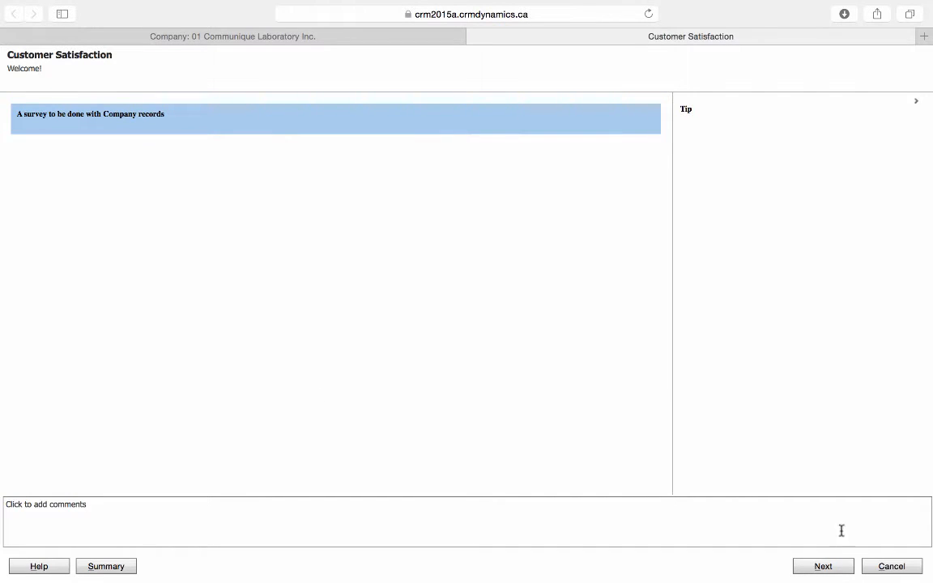
Answer Very Satisfied to the services satisfaction question and continue to the video testimonial question
{"action": "left_click", "coordinate": [823, 567]}
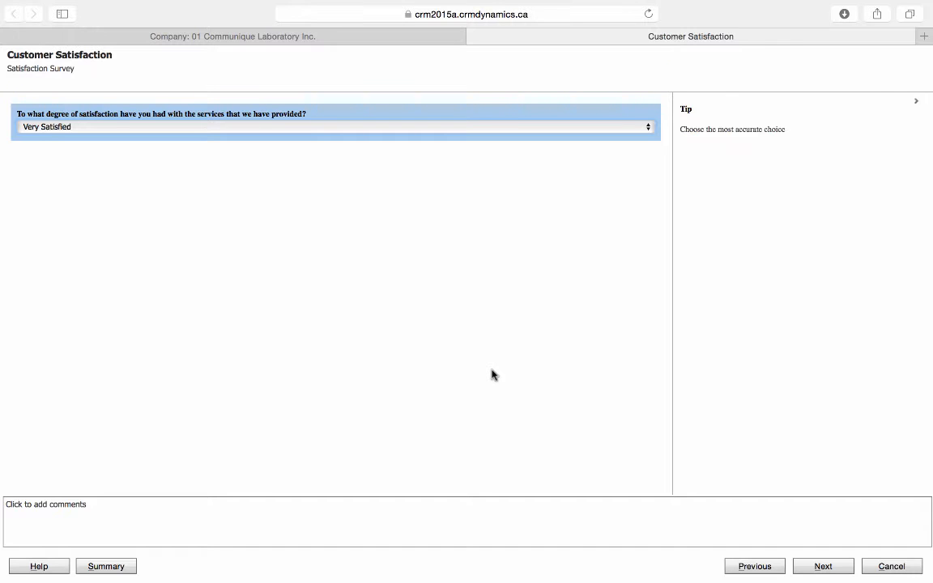
{"action": "mouse_move", "coordinate": [494, 363]}
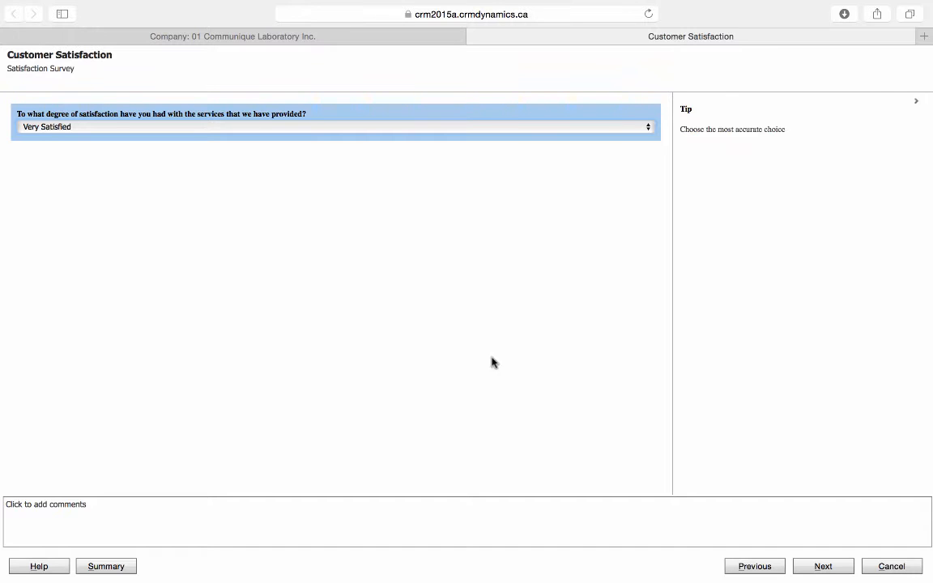
{"action": "left_click", "coordinate": [332, 126]}
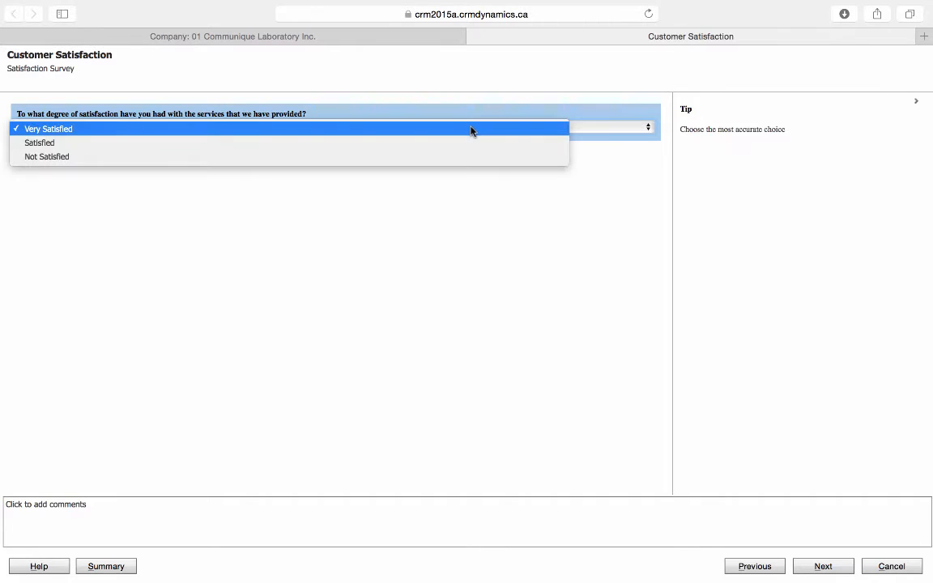
{"action": "left_click", "coordinate": [48, 130]}
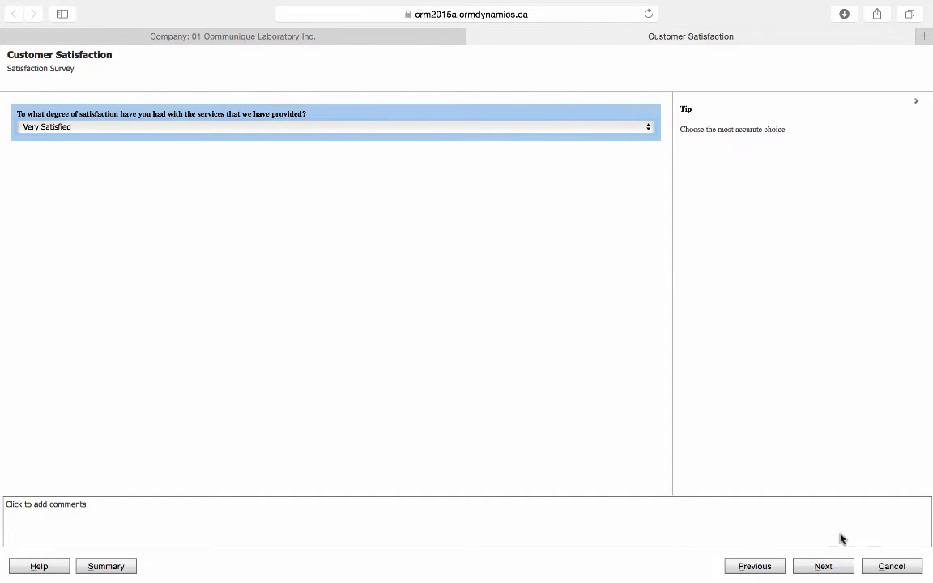
{"action": "left_click", "coordinate": [823, 567]}
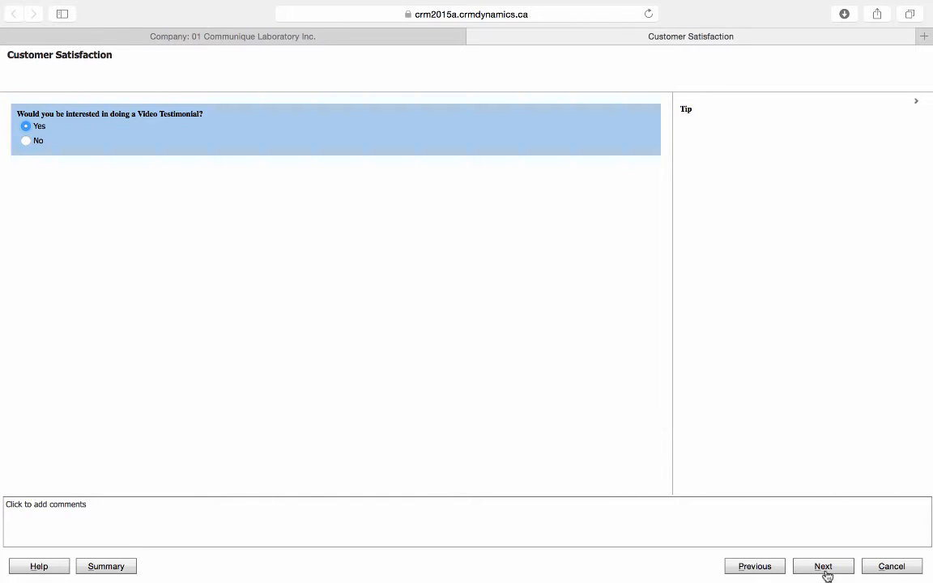
Answer Yes to the testimonial, schedule the meeting for 6/22/2016 2:30 PM, and finish the dialog
{"action": "left_click", "coordinate": [823, 567]}
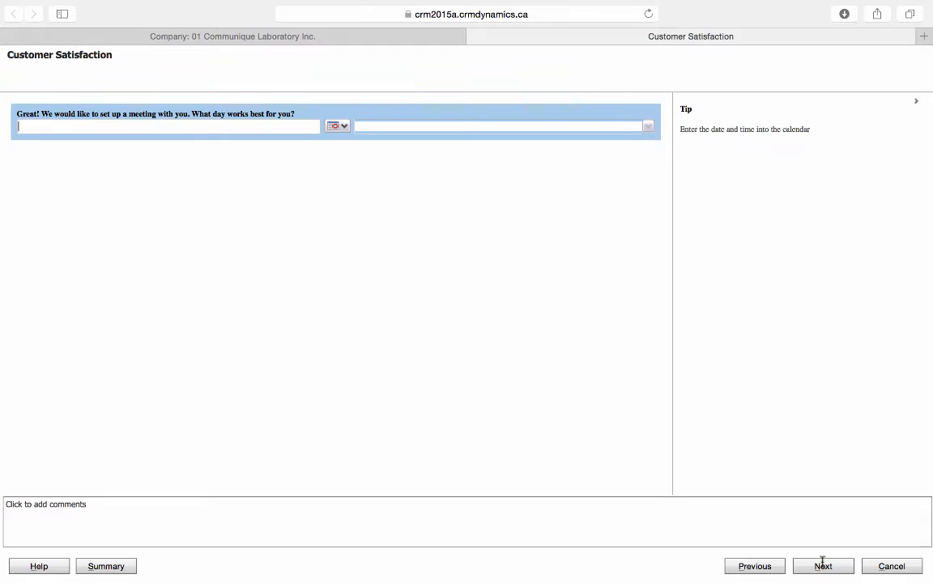
{"action": "mouse_move", "coordinate": [376, 269]}
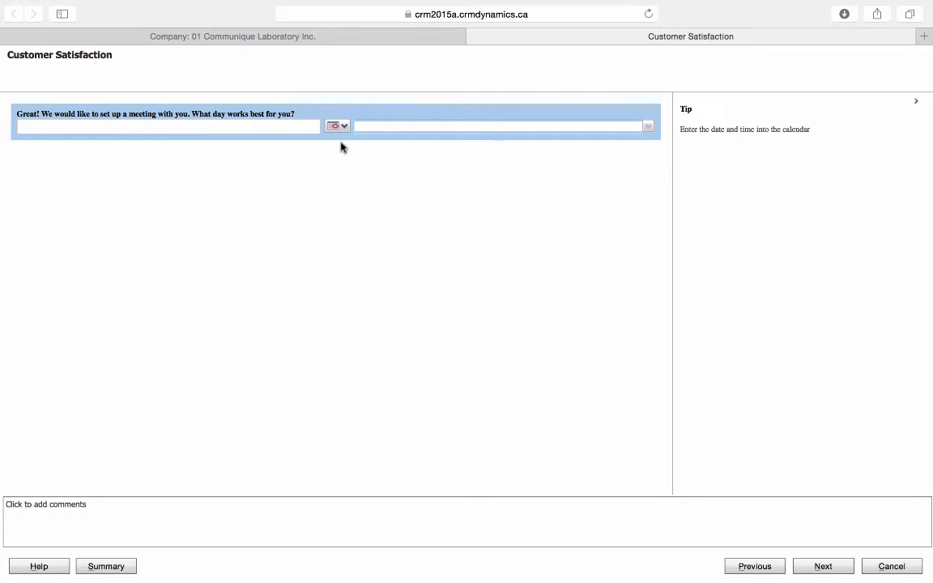
{"action": "left_click", "coordinate": [334, 126]}
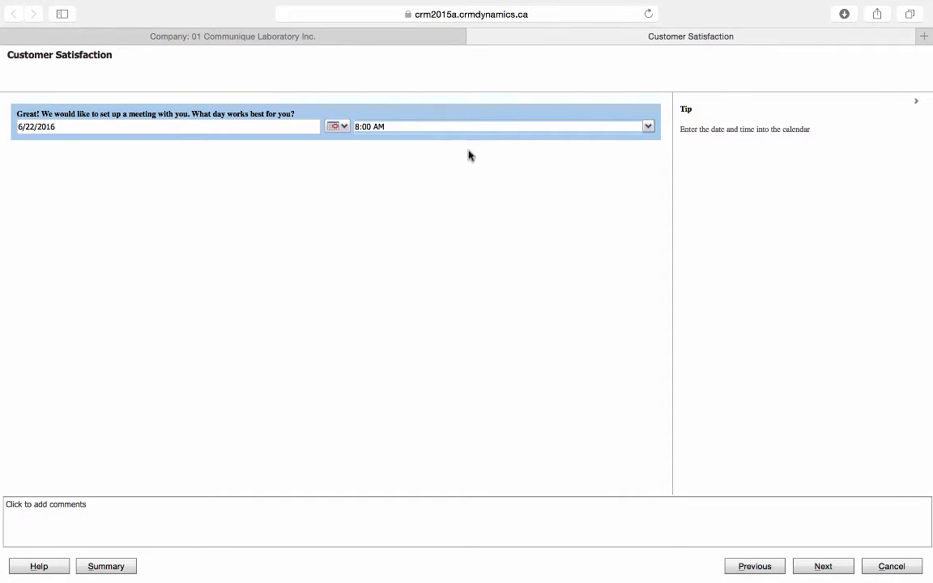
{"action": "left_click", "coordinate": [648, 127]}
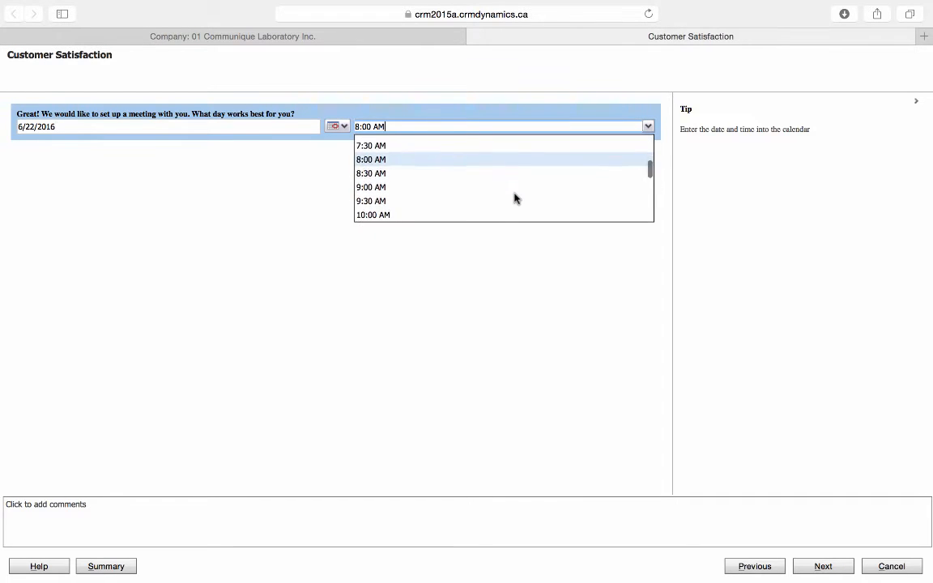
{"action": "scroll", "scroll_direction": "down", "scroll_amount": 3}
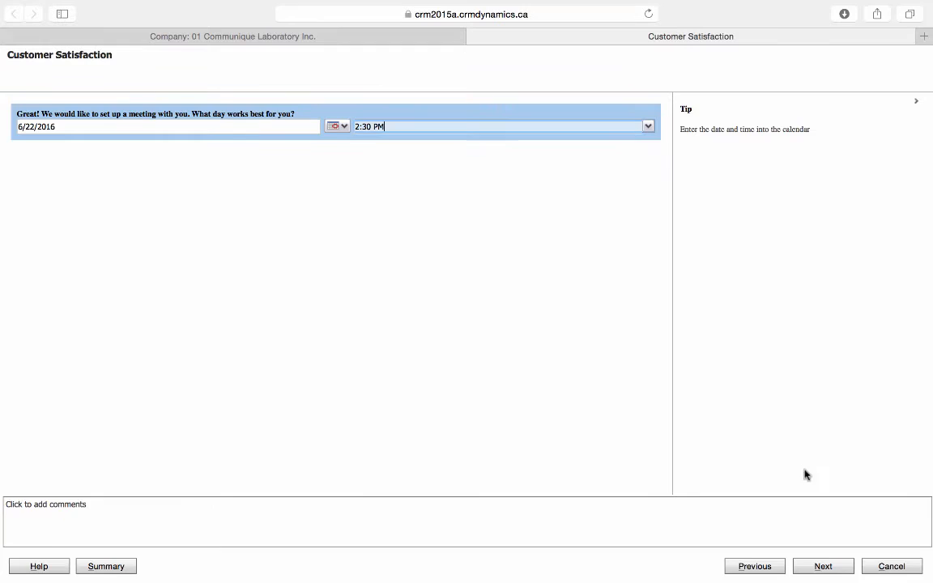
{"action": "left_click", "coordinate": [823, 567]}
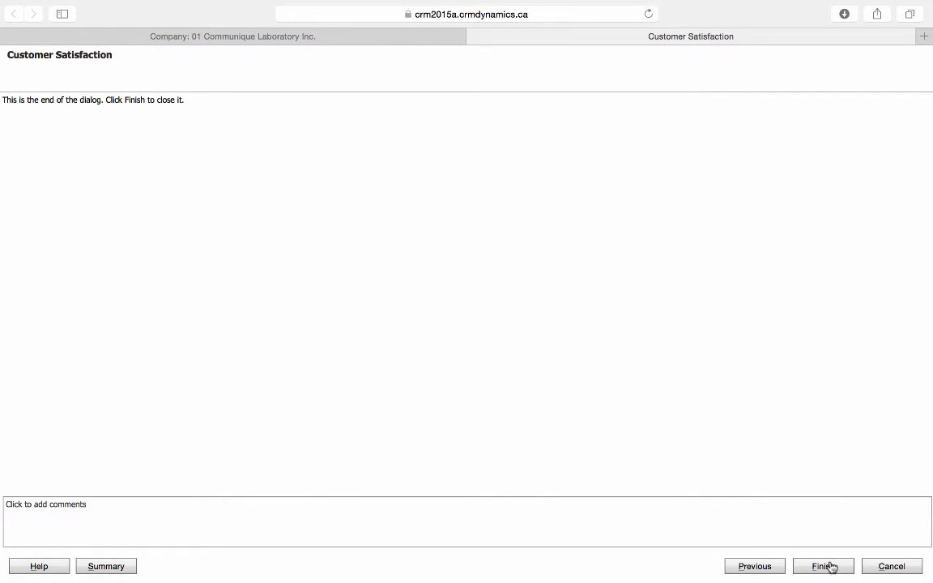
{"action": "left_click", "coordinate": [823, 568]}
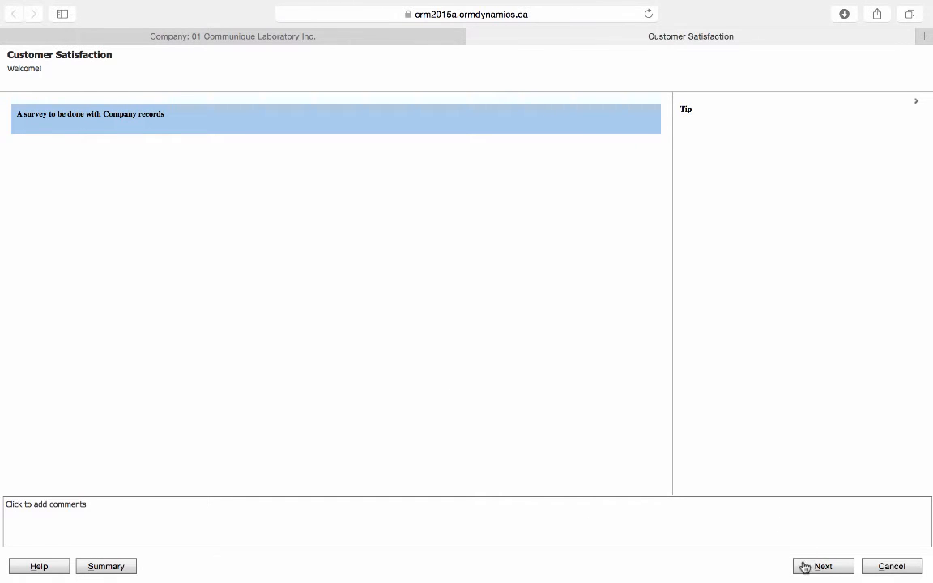
Answer Not Satisfied to the satisfaction question, reaching the what-could-be-done-differently question
{"action": "left_click", "coordinate": [823, 567]}
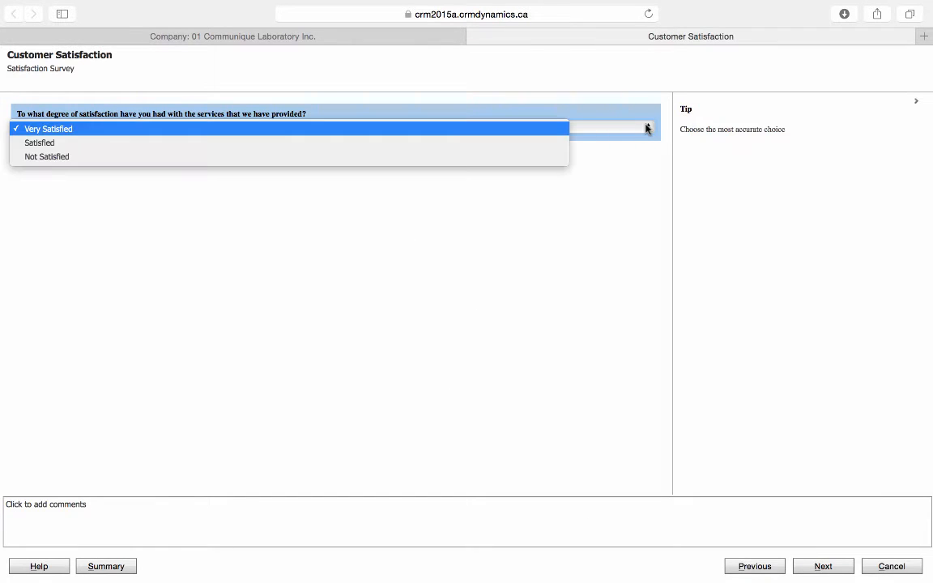
{"action": "mouse_move", "coordinate": [541, 156]}
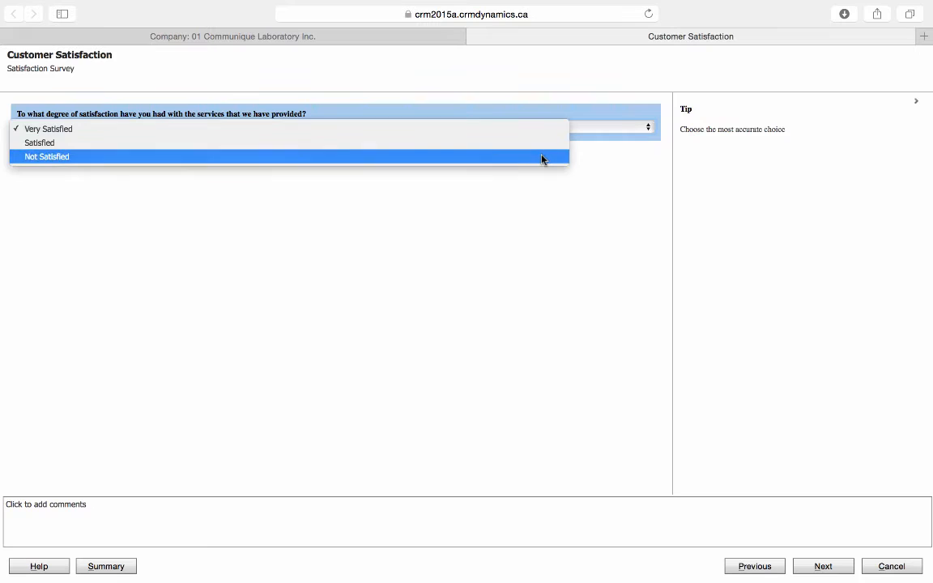
{"action": "left_click", "coordinate": [45, 155]}
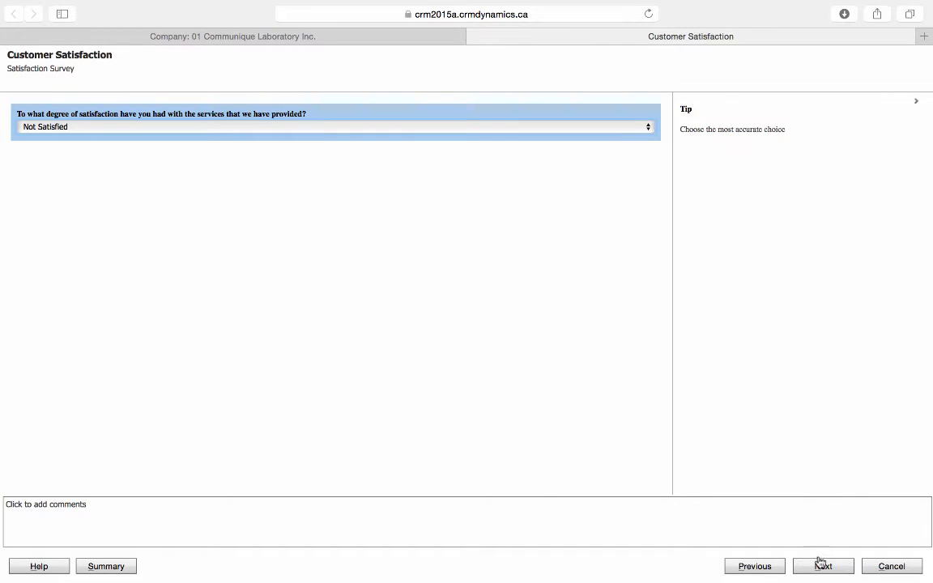
{"action": "left_click", "coordinate": [823, 567]}
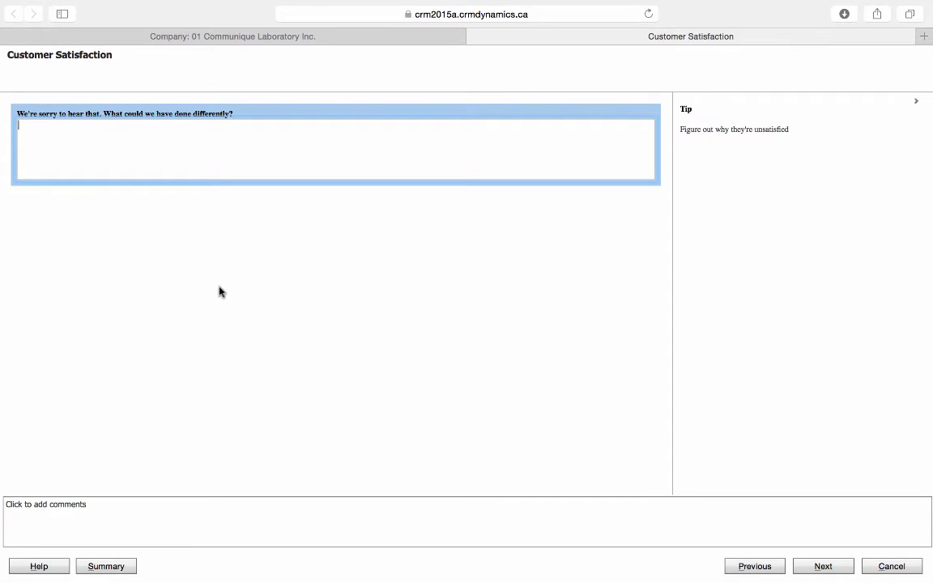
Enter 'Over budget.' as the answer, view the follow-up promise, and finish the second dialog run
{"action": "type", "text": "Over bud"}
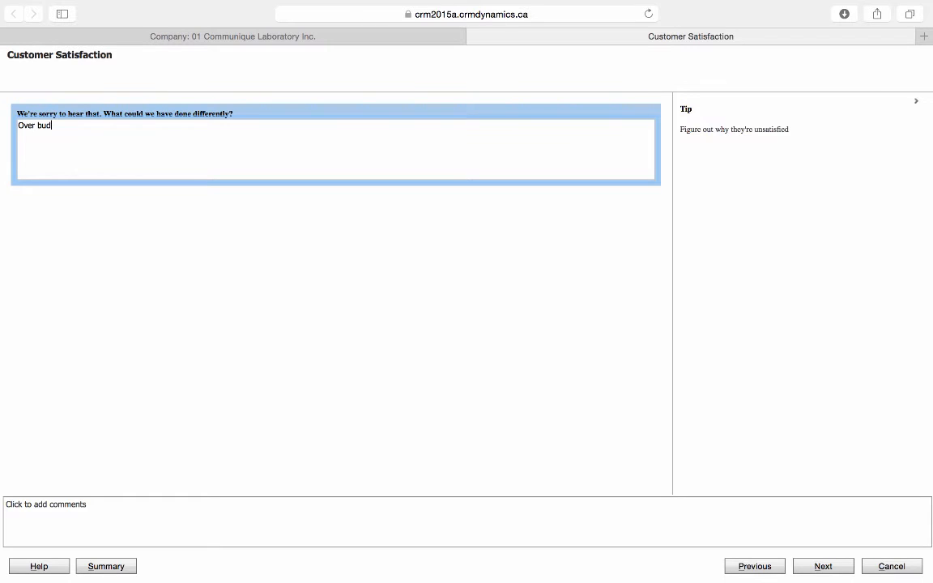
{"action": "type", "text": "get."}
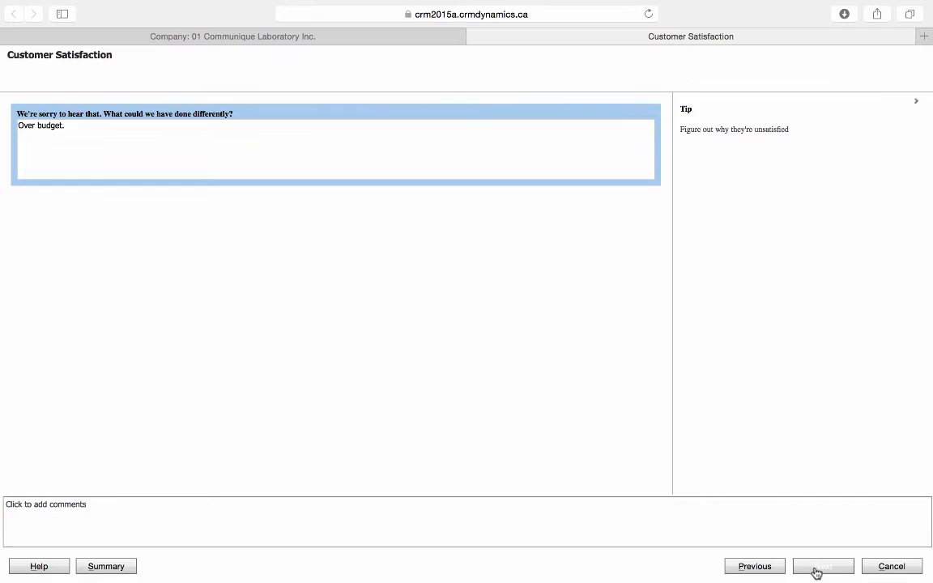
{"action": "left_click", "coordinate": [823, 566]}
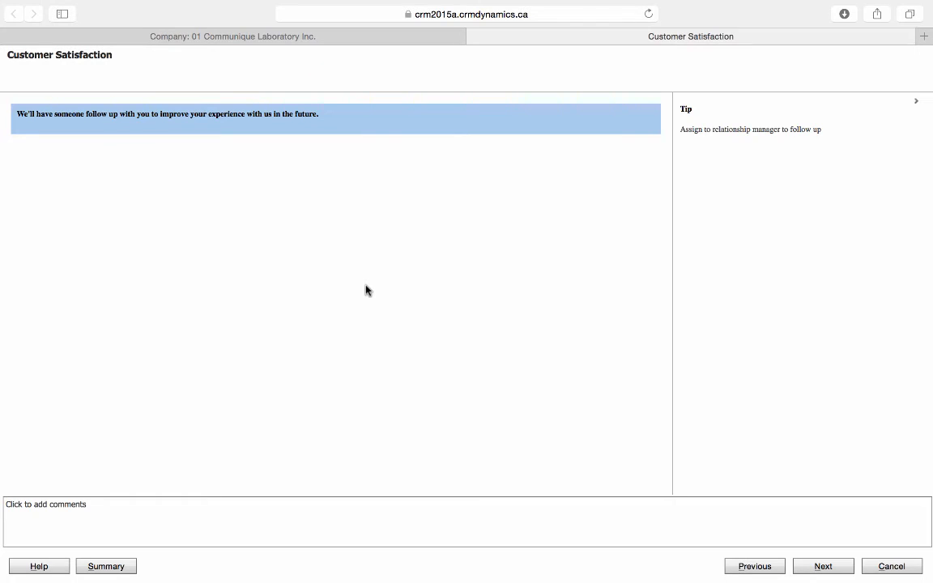
{"action": "mouse_move", "coordinate": [758, 499]}
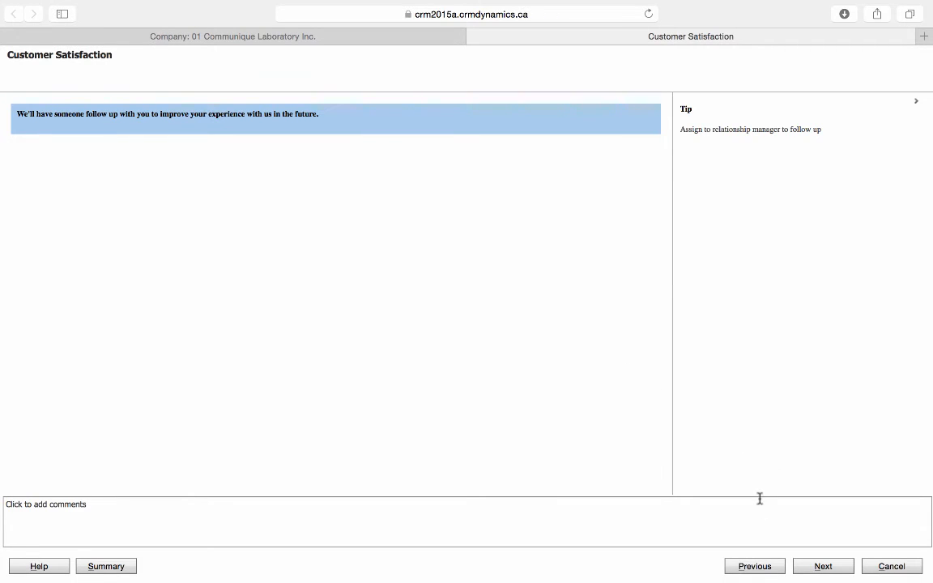
{"action": "left_click", "coordinate": [823, 565]}
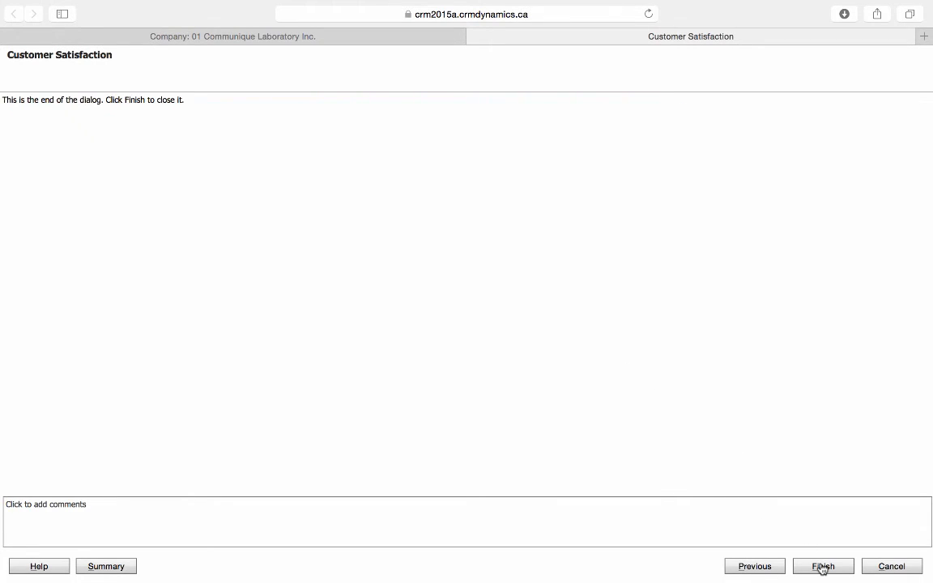
{"action": "left_click", "coordinate": [823, 567]}
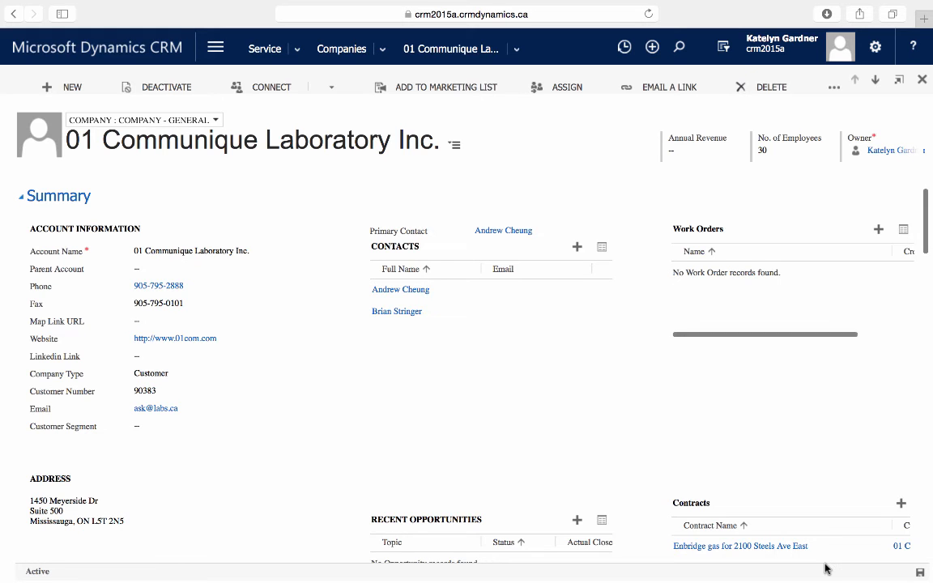
Scroll the account record down to Satisfaction Concerns showing 'Over budget.' as the description
{"action": "left_click", "coordinate": [649, 13]}
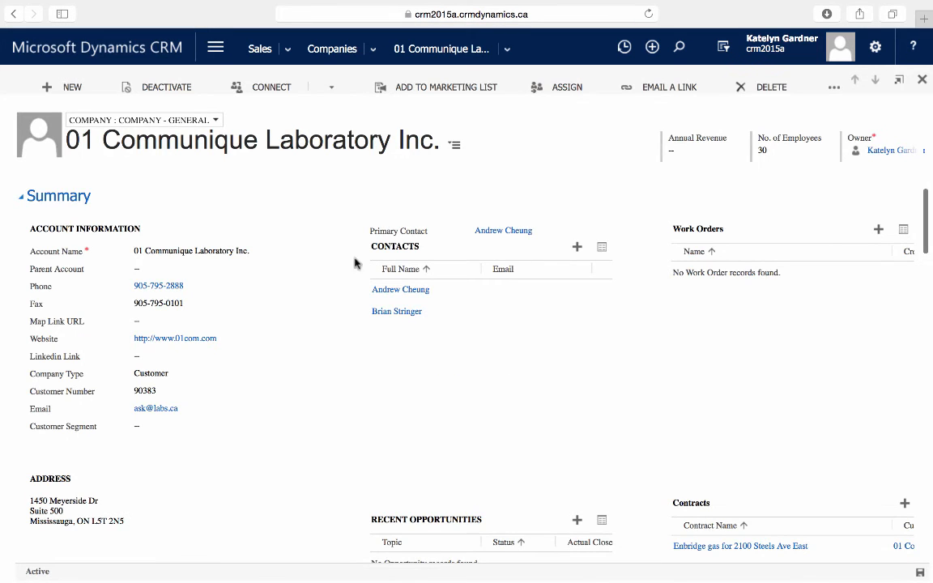
{"action": "scroll", "scroll_direction": "down", "scroll_amount": 3}
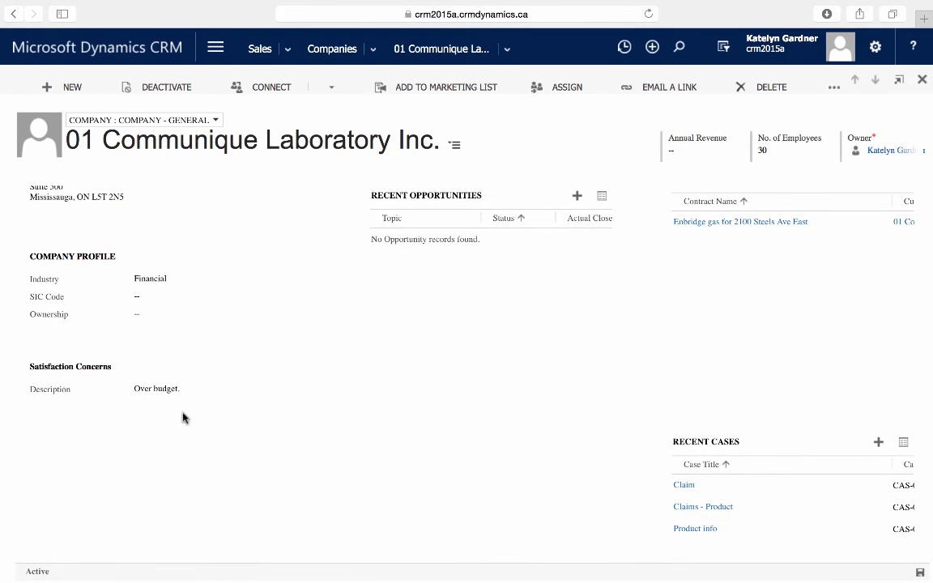
{"action": "mouse_move", "coordinate": [85, 373]}
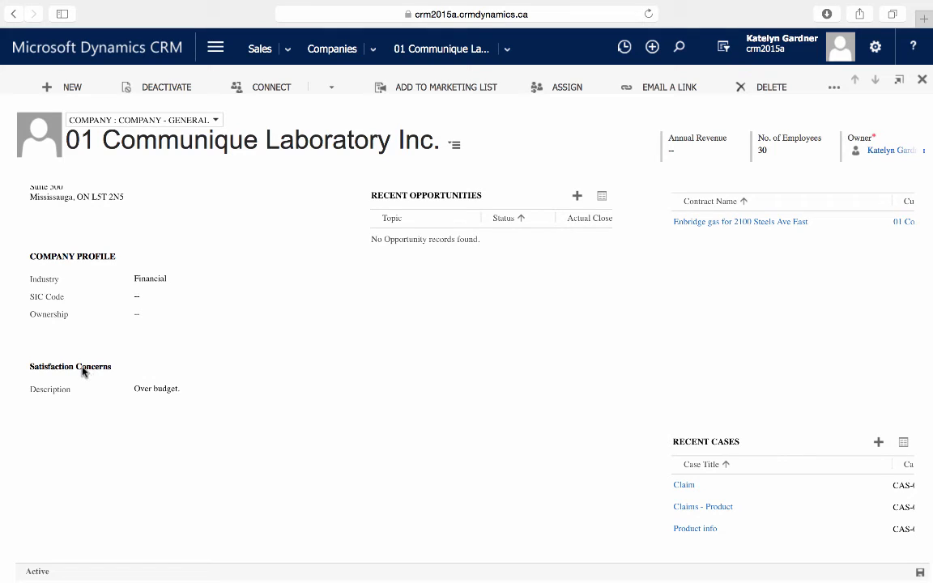
{"action": "mouse_move", "coordinate": [347, 324]}
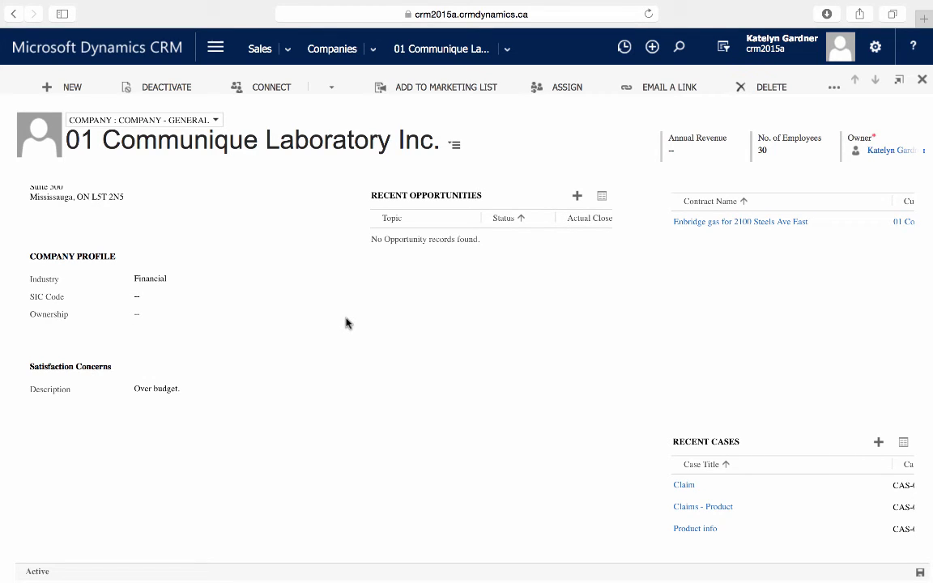